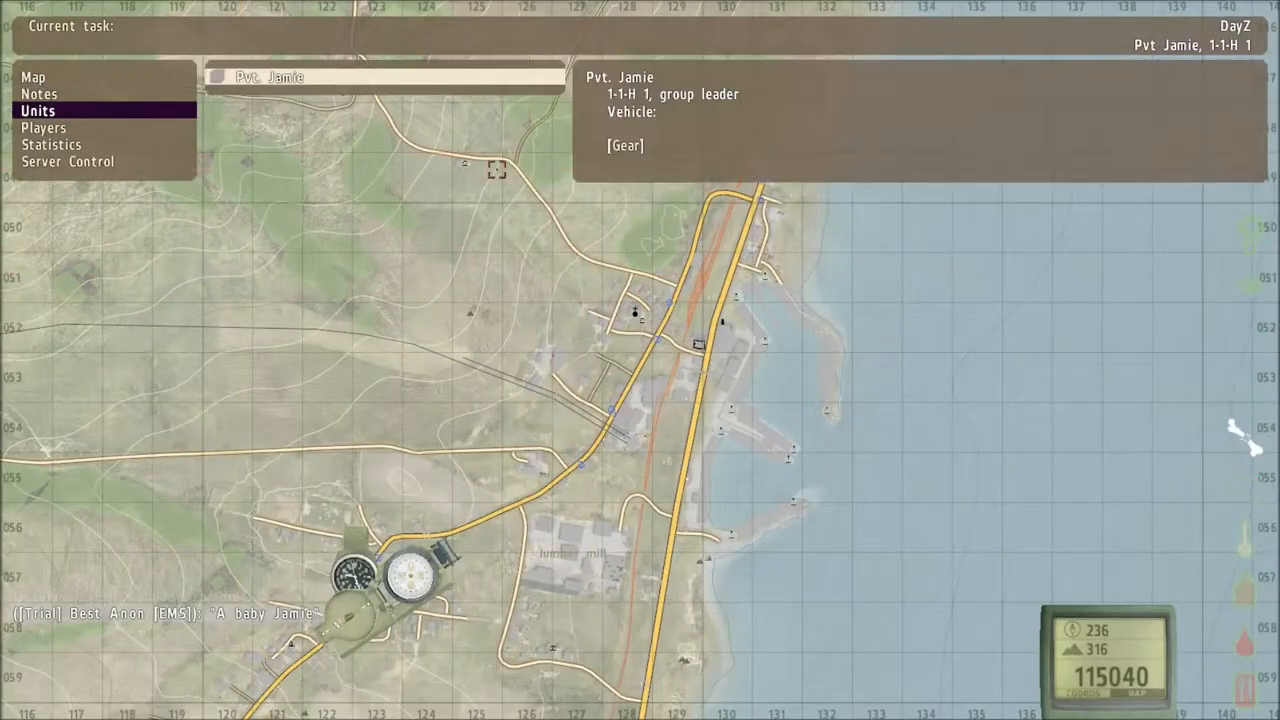
- Show the player's gear via the map's Units panel, scrolling the ALICE pack contents down to Heatpack
left_click(616, 144)
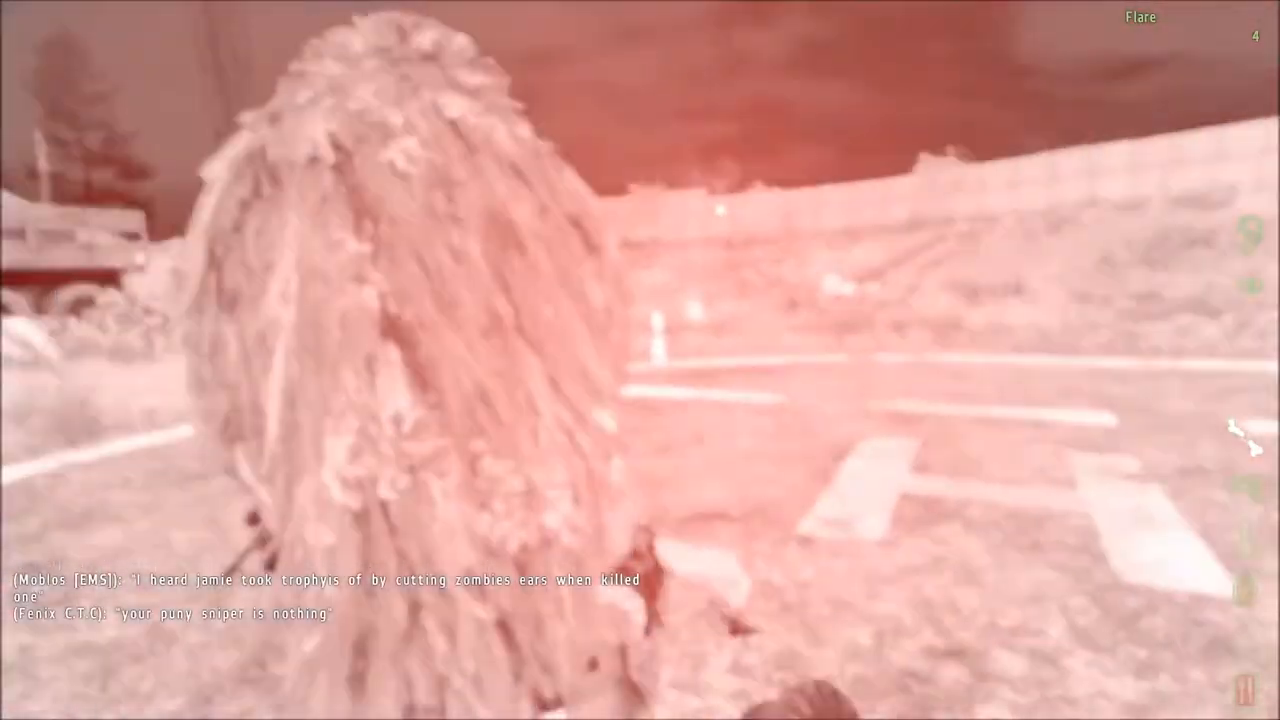
key("M")
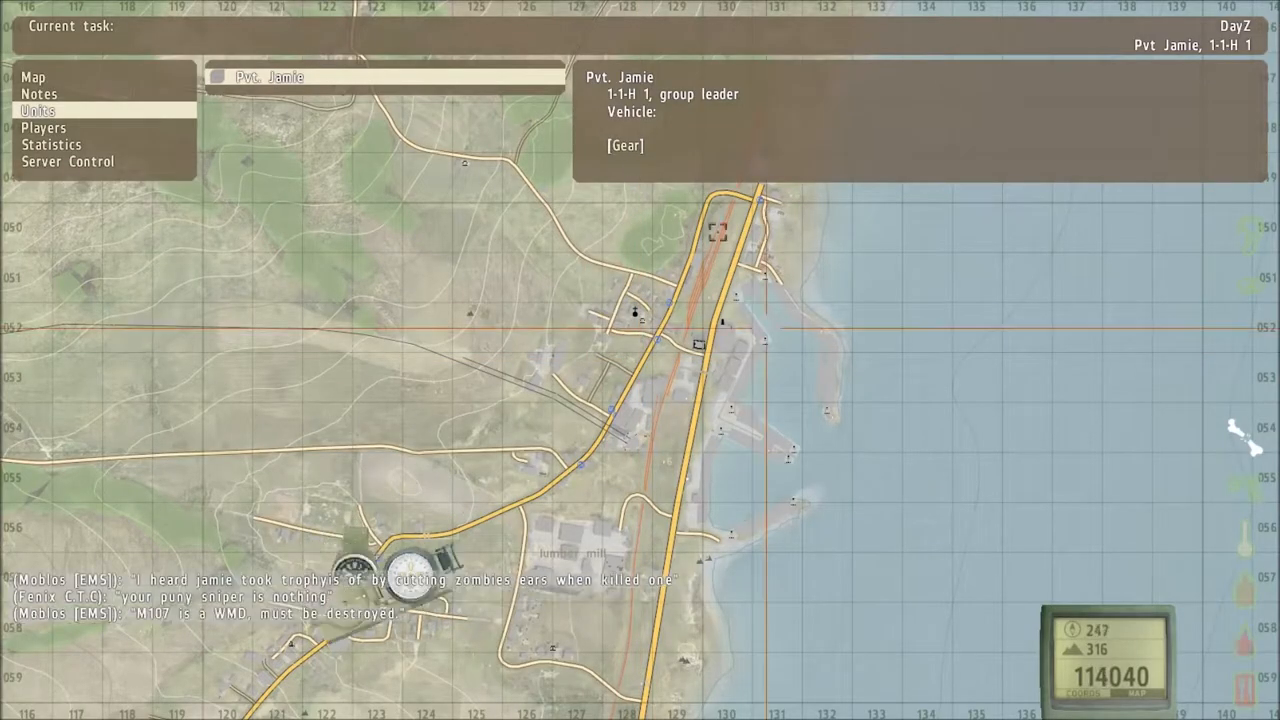
left_click(624, 144)
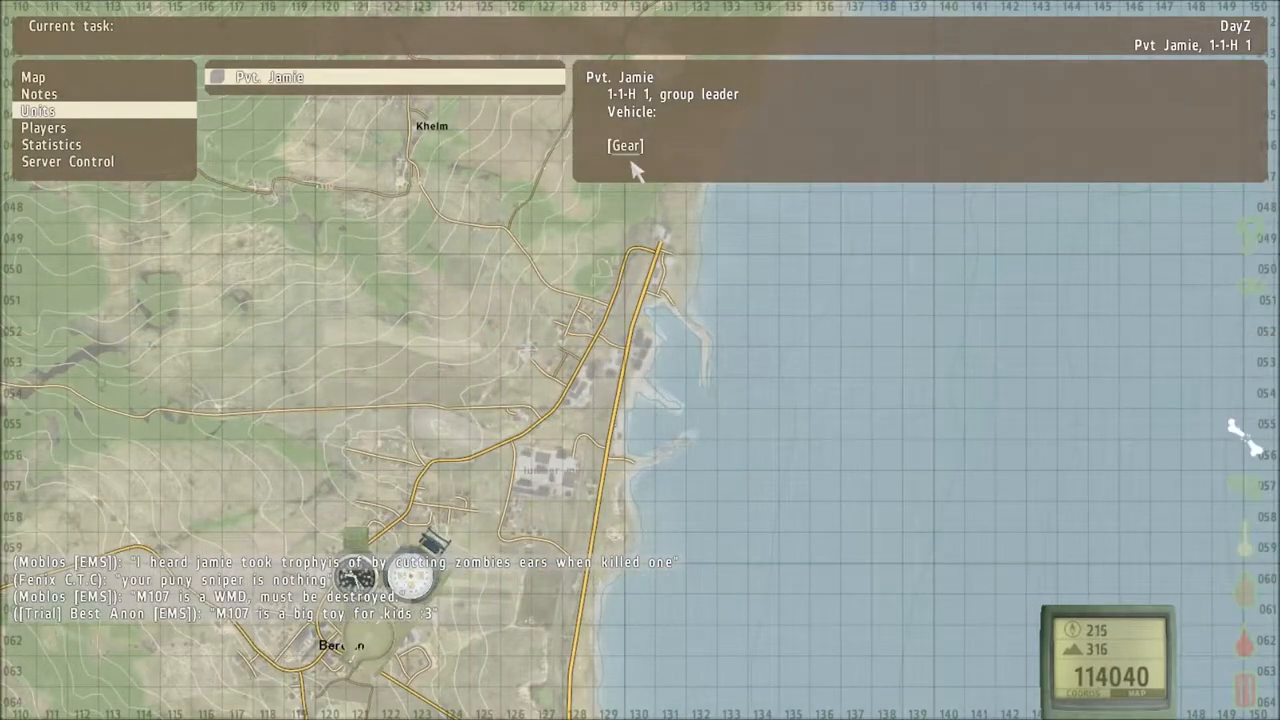
left_click(624, 144)
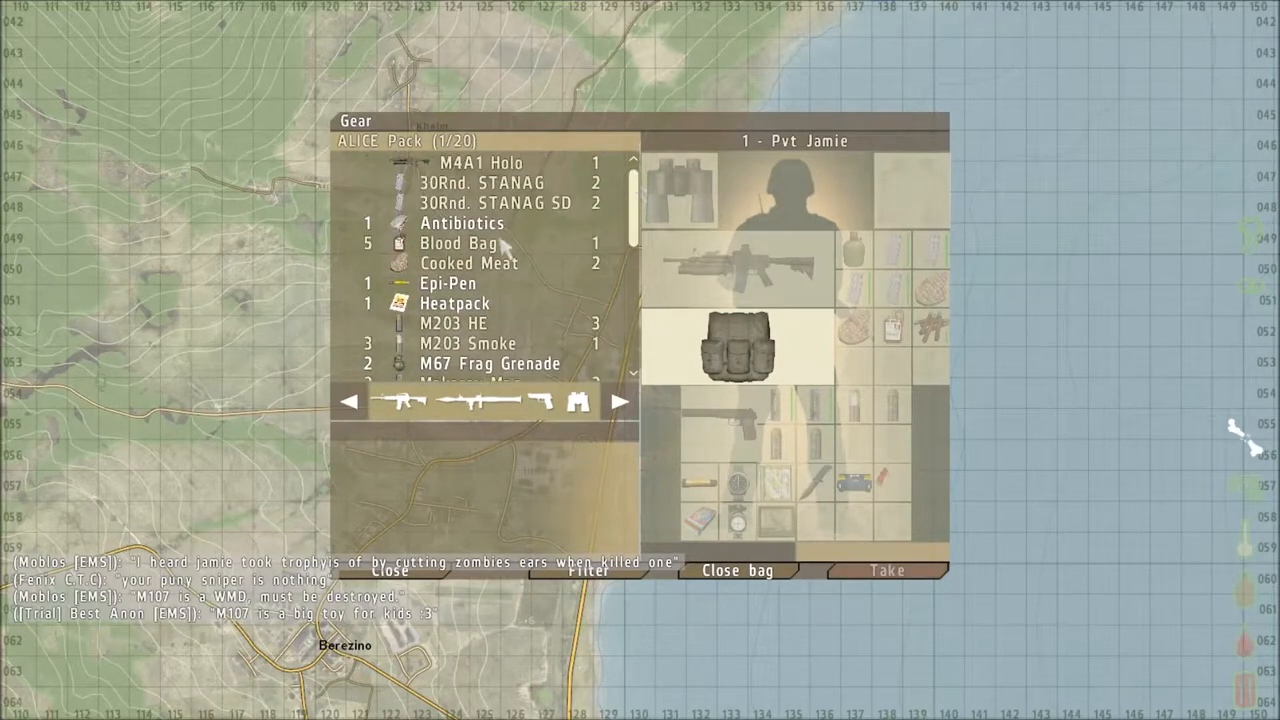
scroll("down", 3)
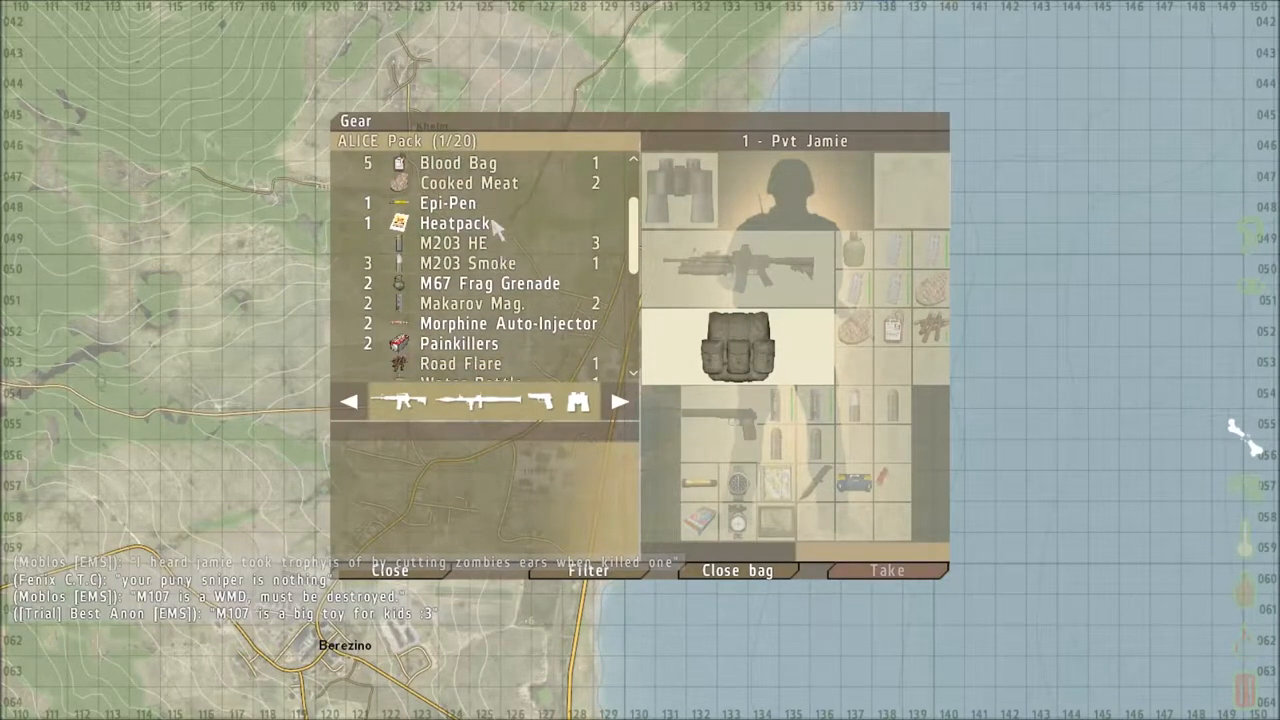